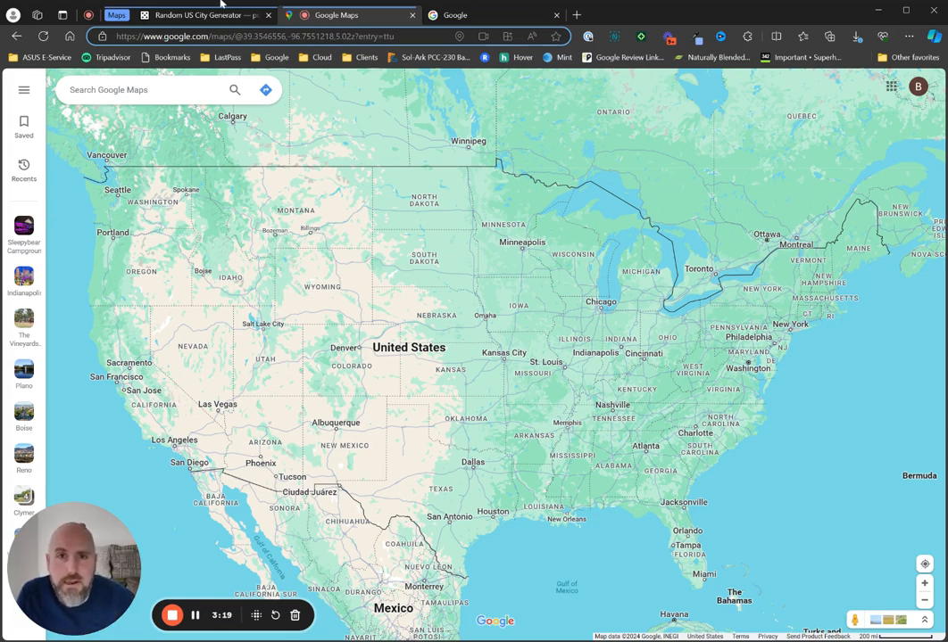
Rerun the random US city generator twice until Corpus Christi appears among the six cities
click(205, 15)
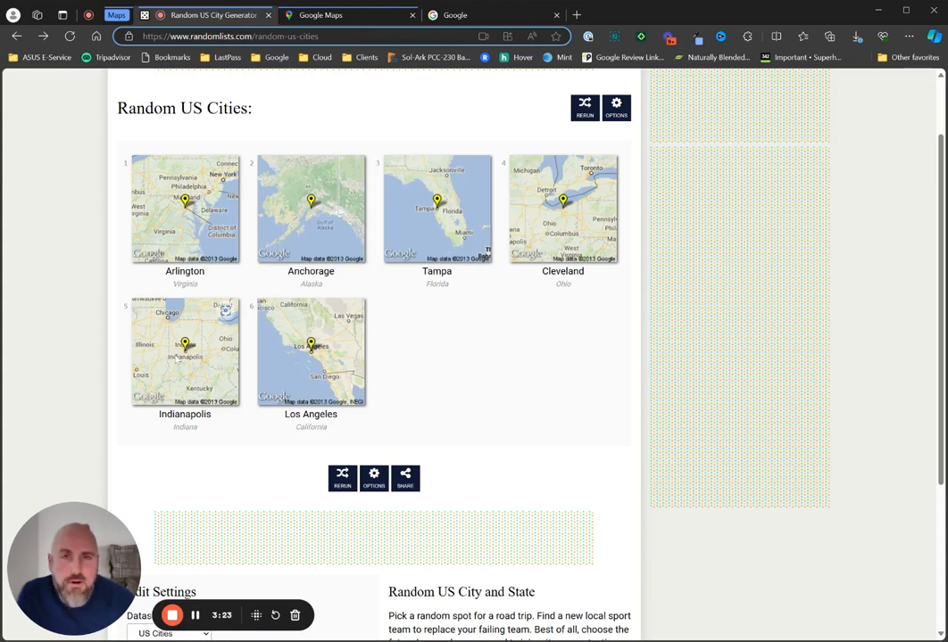
click(341, 479)
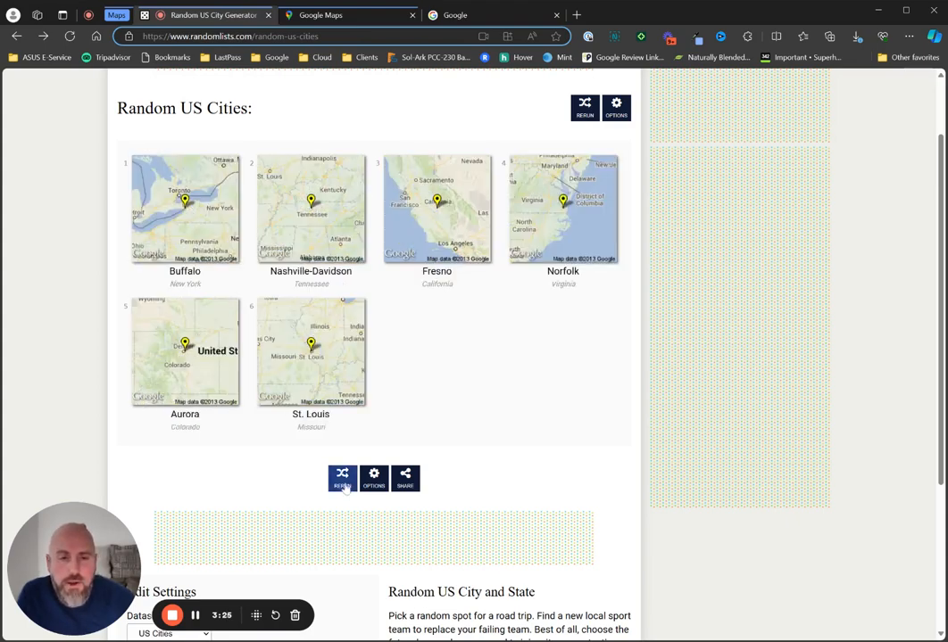
click(342, 477)
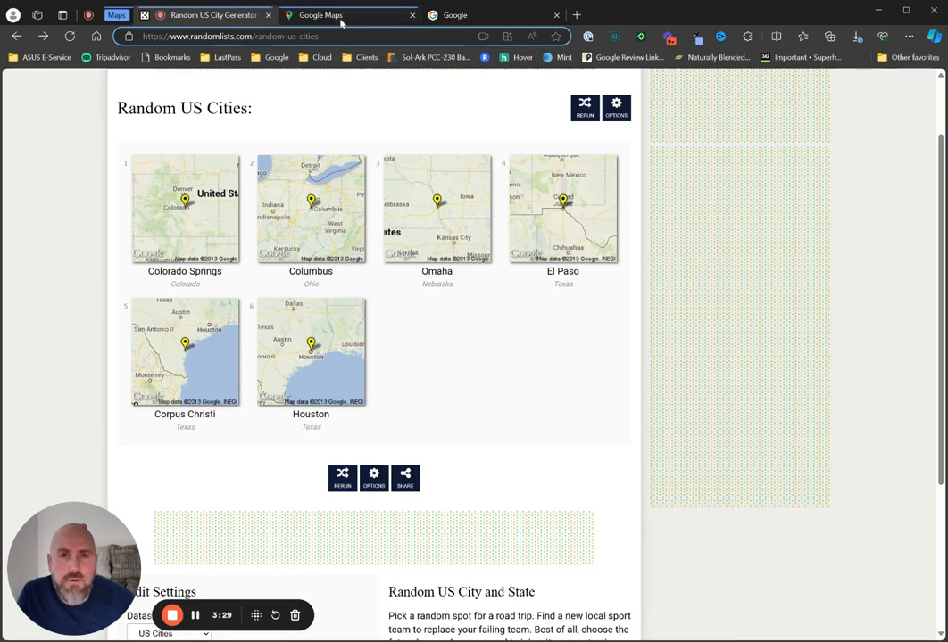
Show Corpus Christi TX on Google Maps, zoom out, and start searching 'rv park'
click(348, 15)
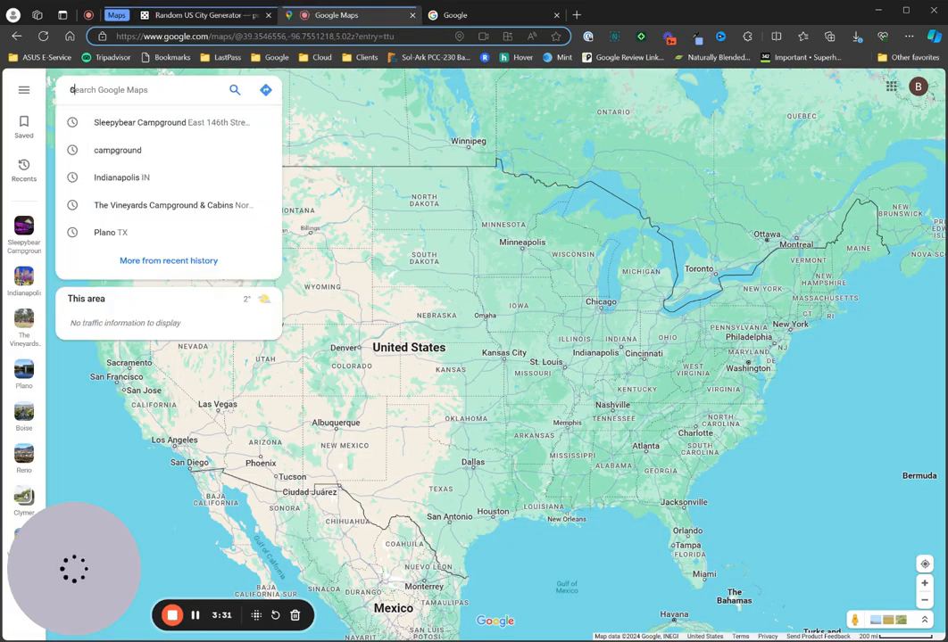
text(cof)
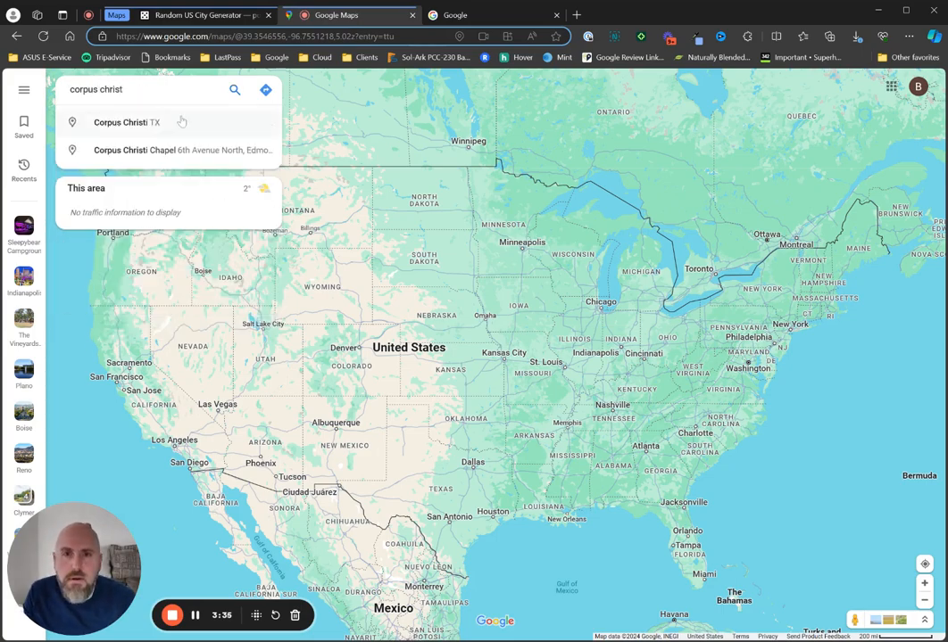
click(126, 122)
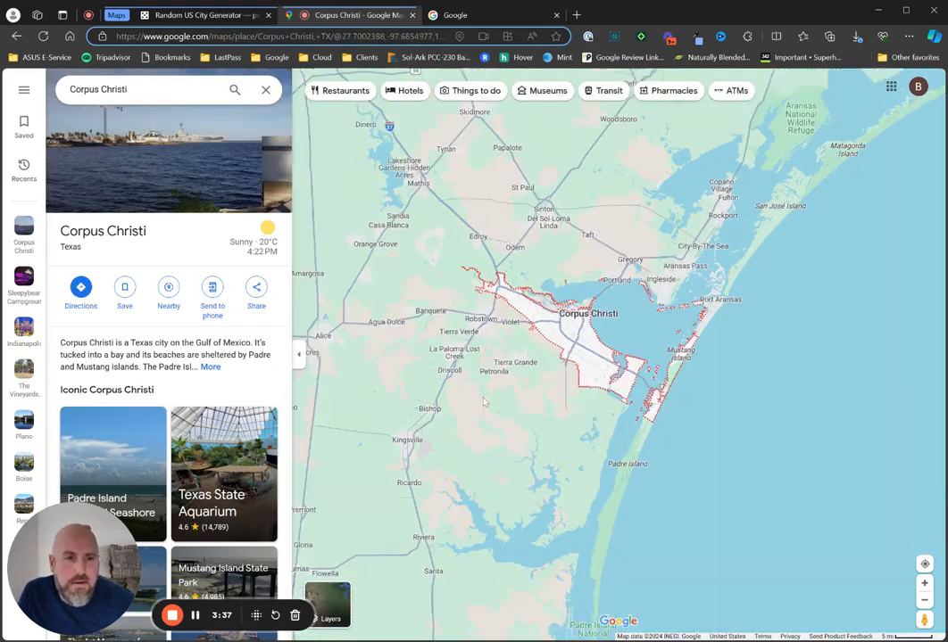
scroll(down, 3)
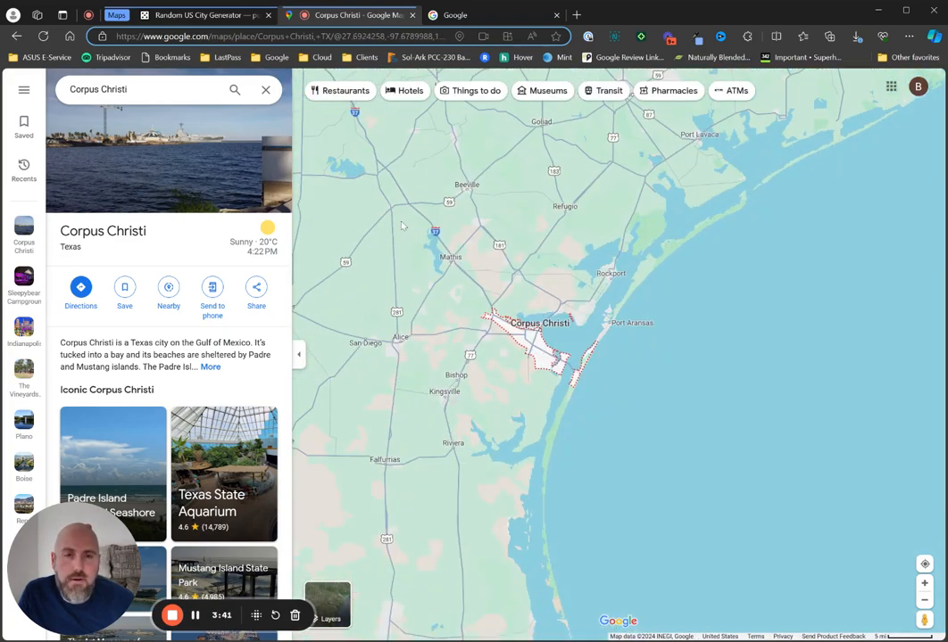
text(rv park)
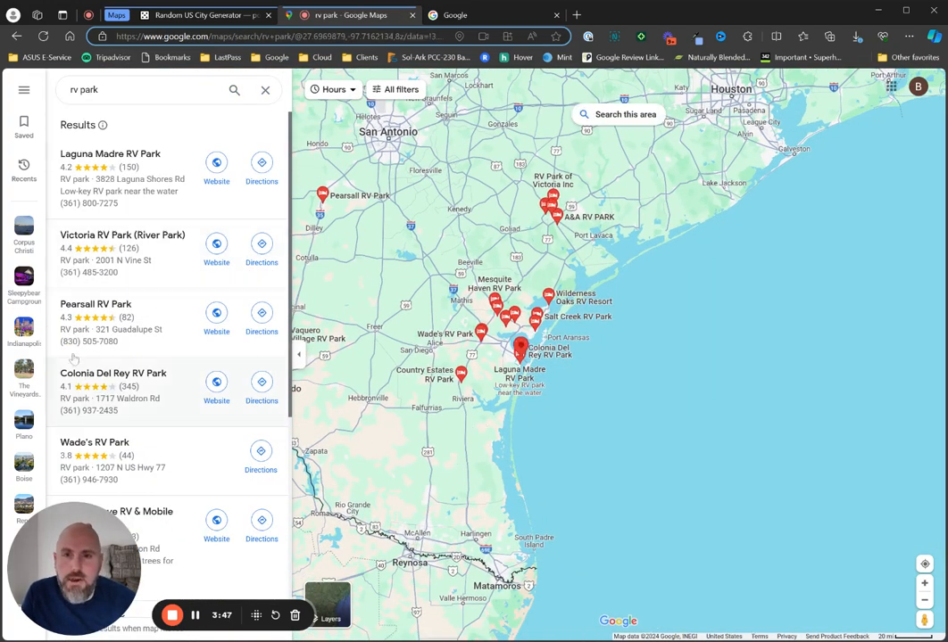
Open Laguna Madre RV Park's details, then visit its website
click(109, 153)
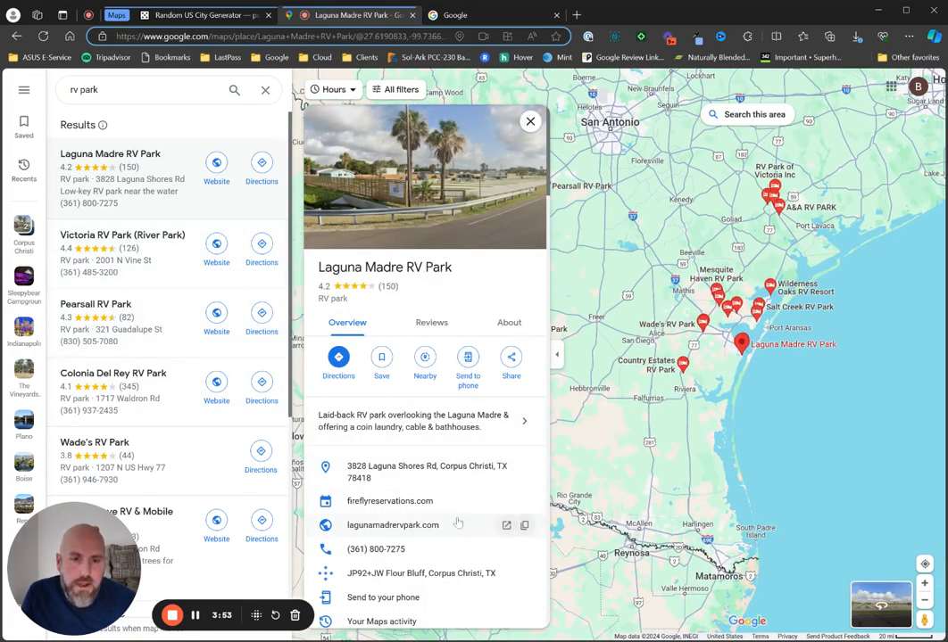
click(392, 525)
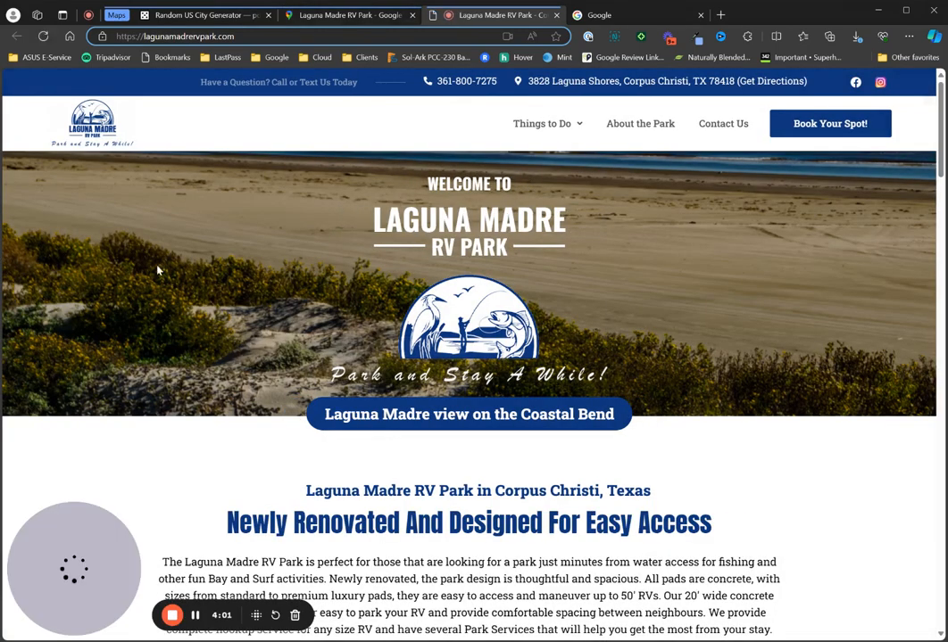
mouse_move(235, 282)
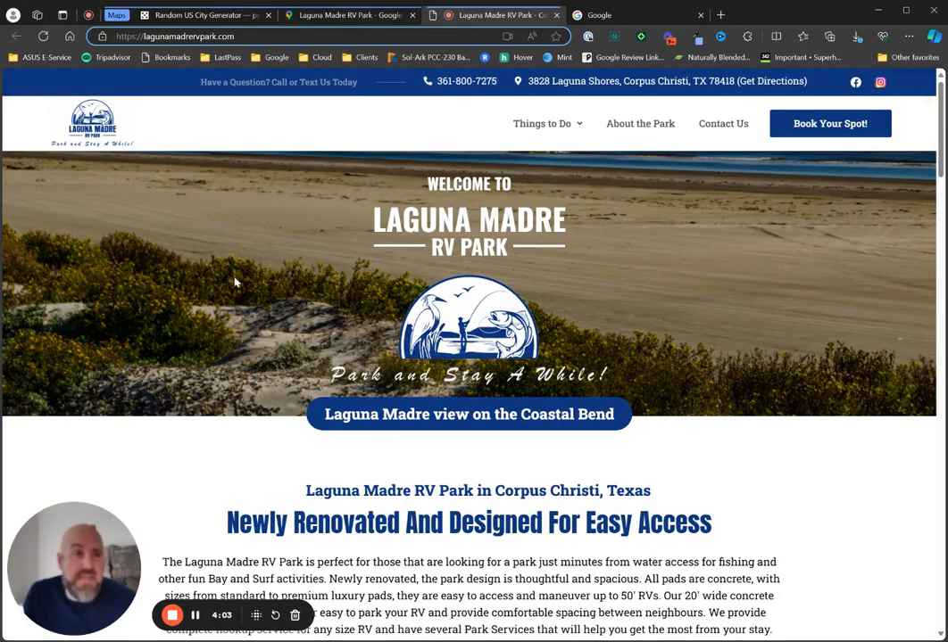
scroll(down, 3)
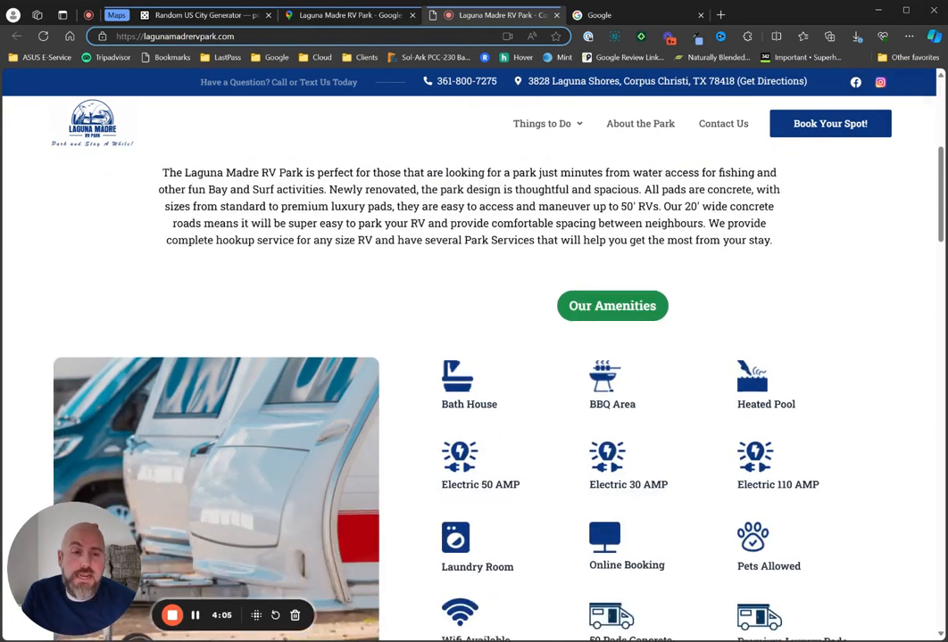
scroll(down, 3)
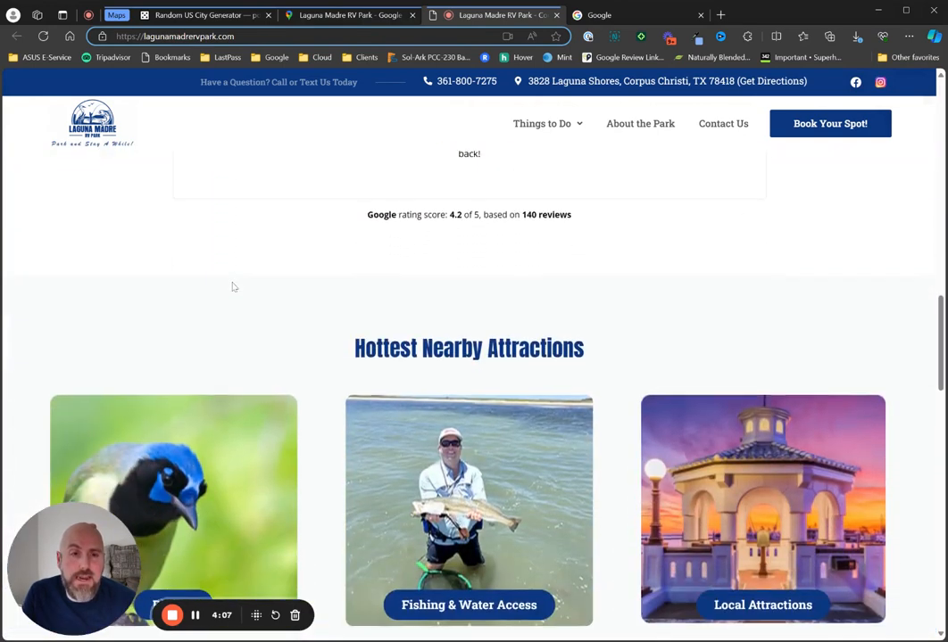
scroll(down, 3)
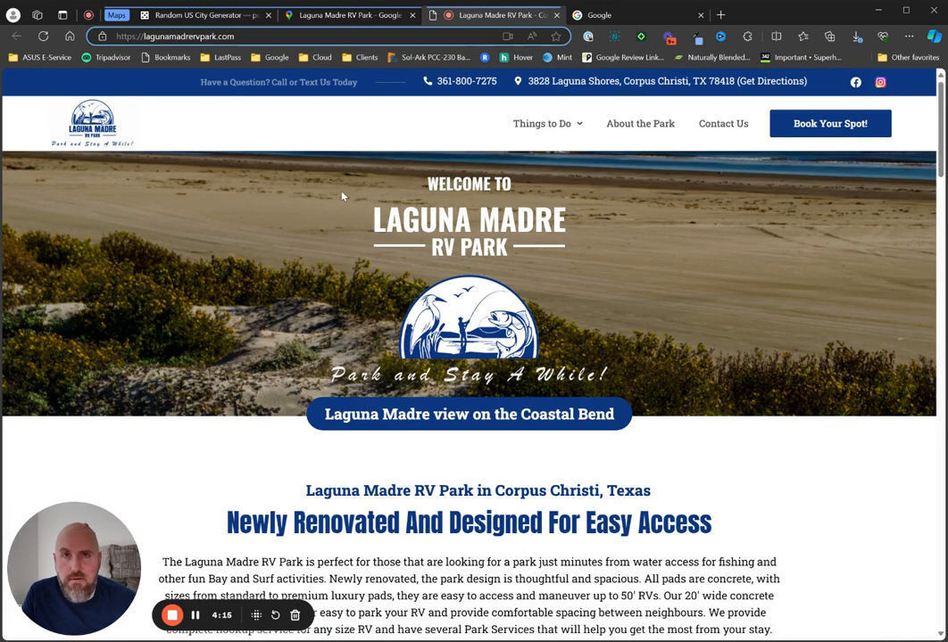
mouse_move(339, 189)
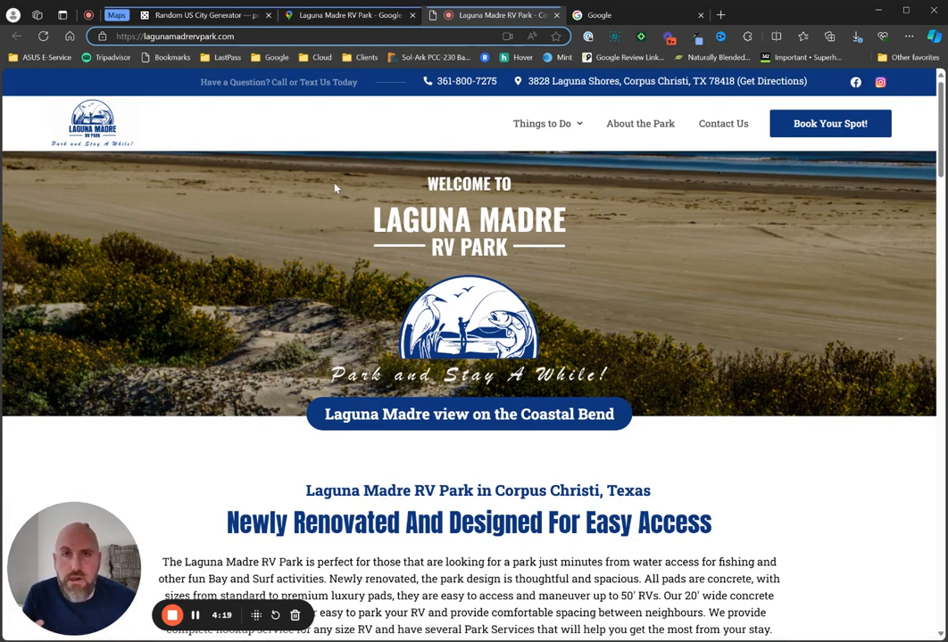
scroll(down, 3)
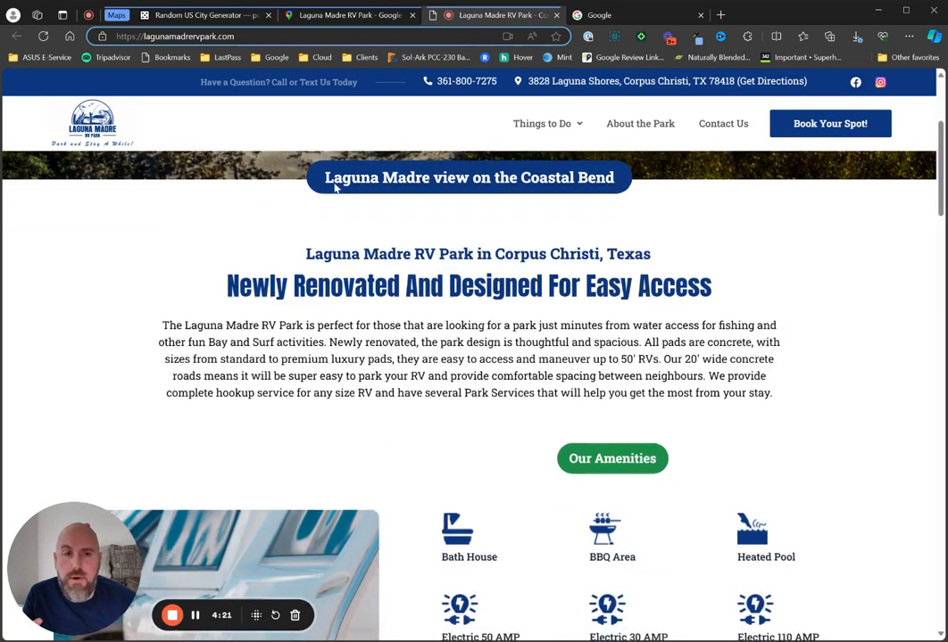
scroll(down, 3)
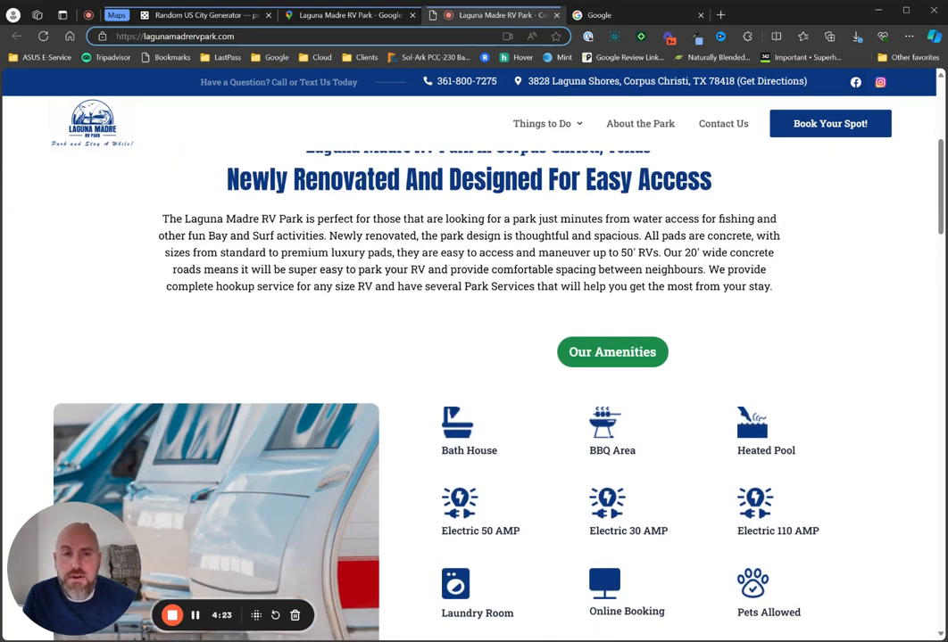
scroll(down, 3)
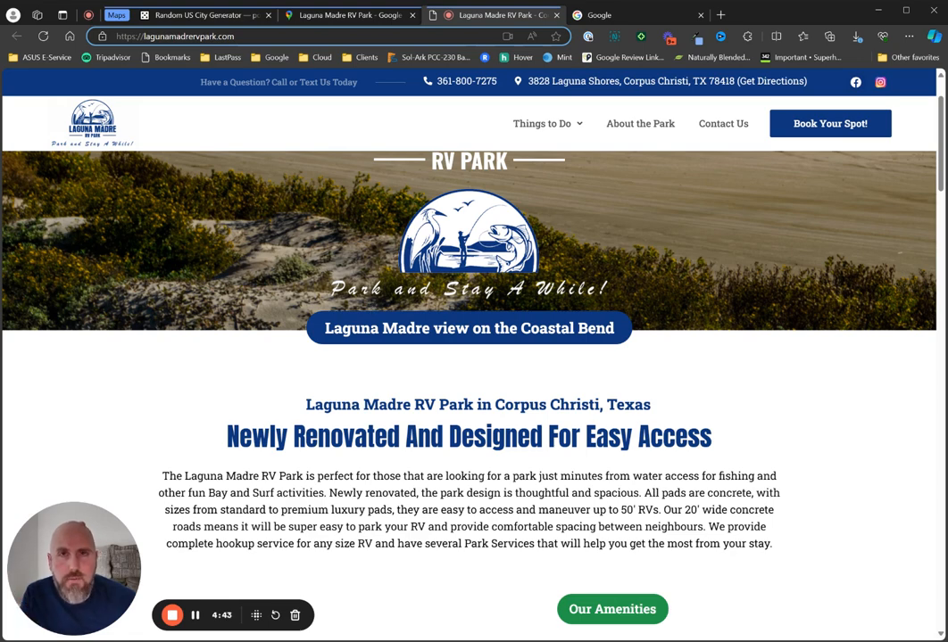
scroll(down, 3)
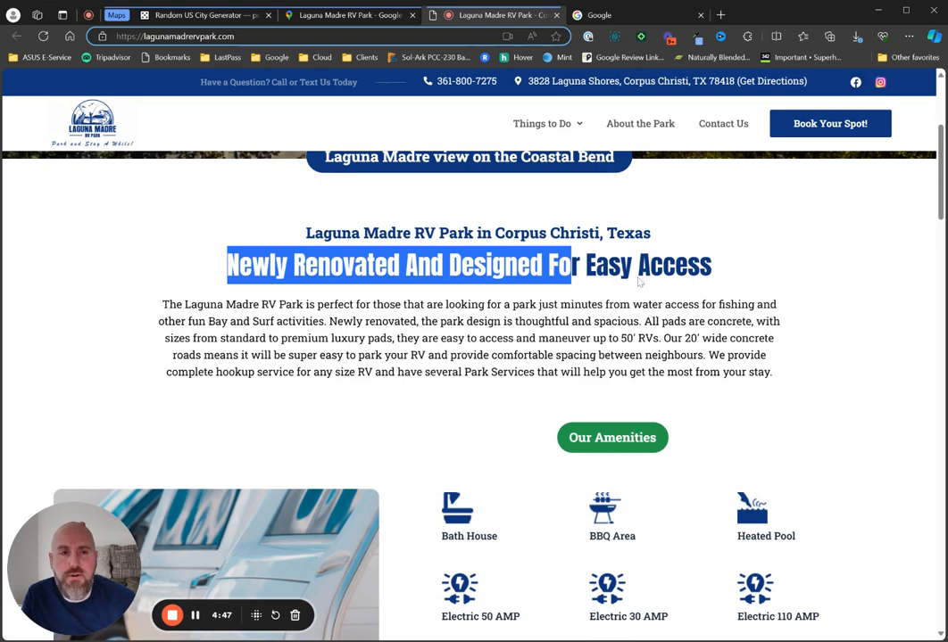
scroll(down, 3)
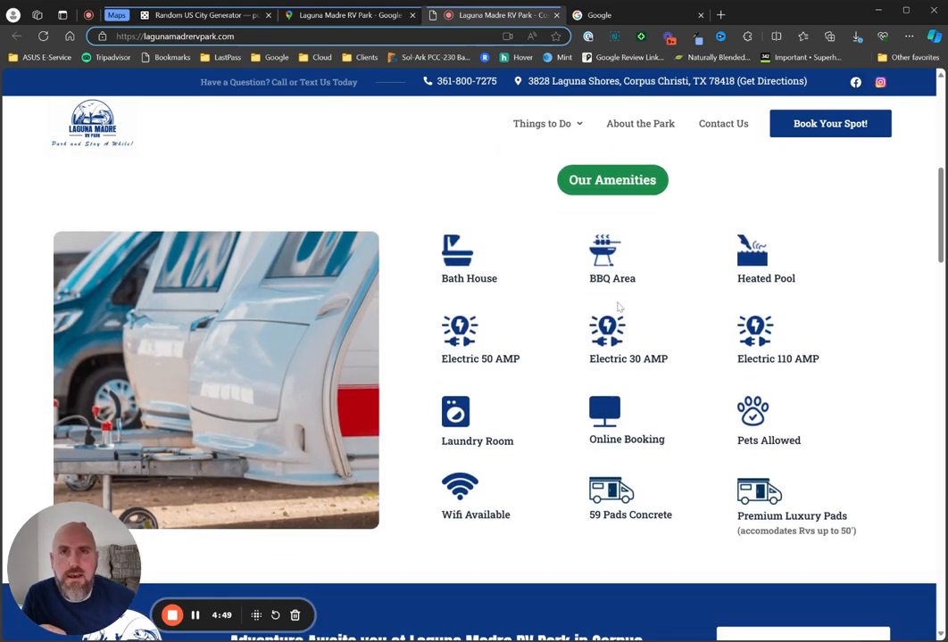
mouse_move(388, 321)
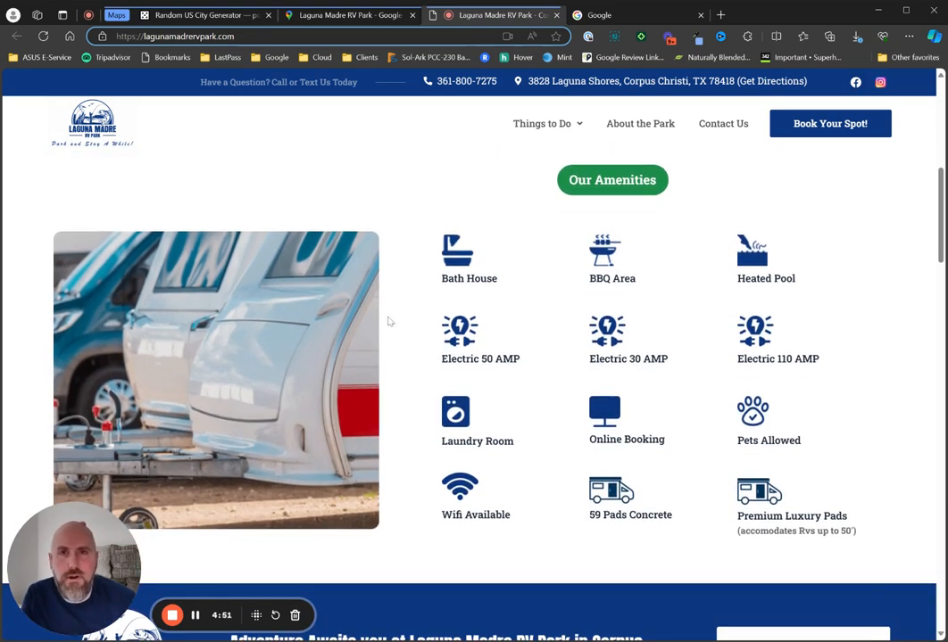
scroll(down, 3)
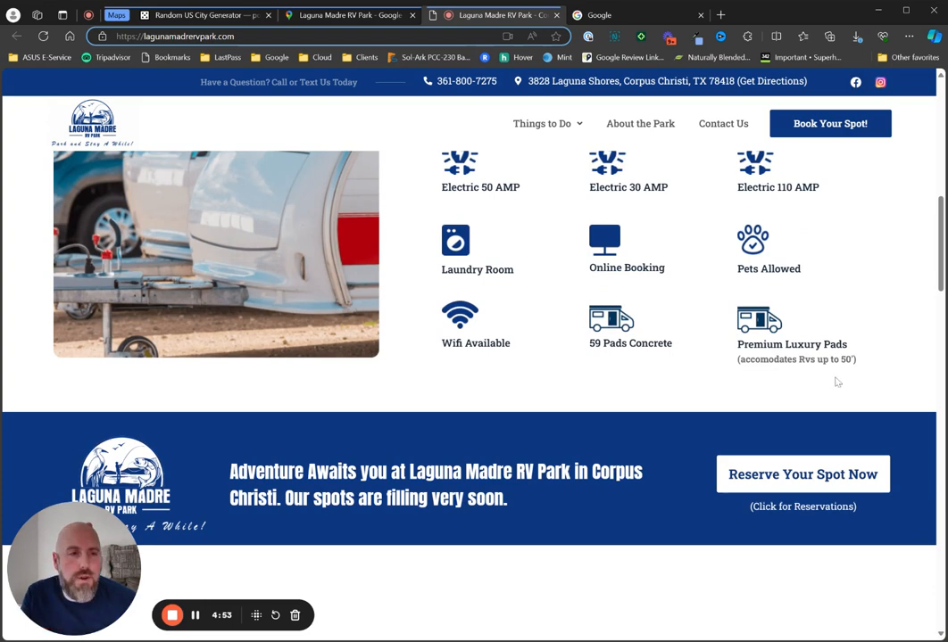
scroll(down, 3)
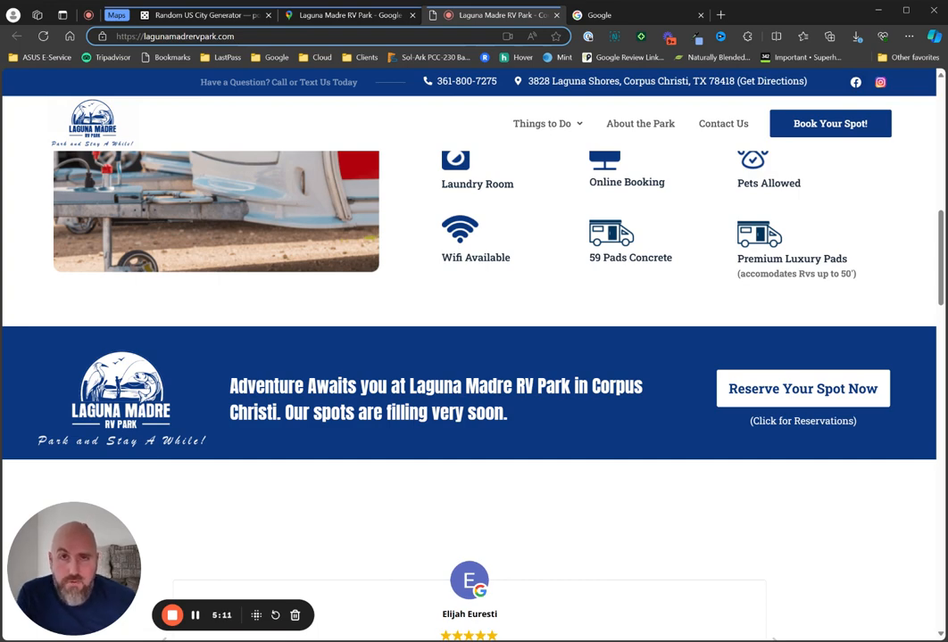
mouse_move(540, 342)
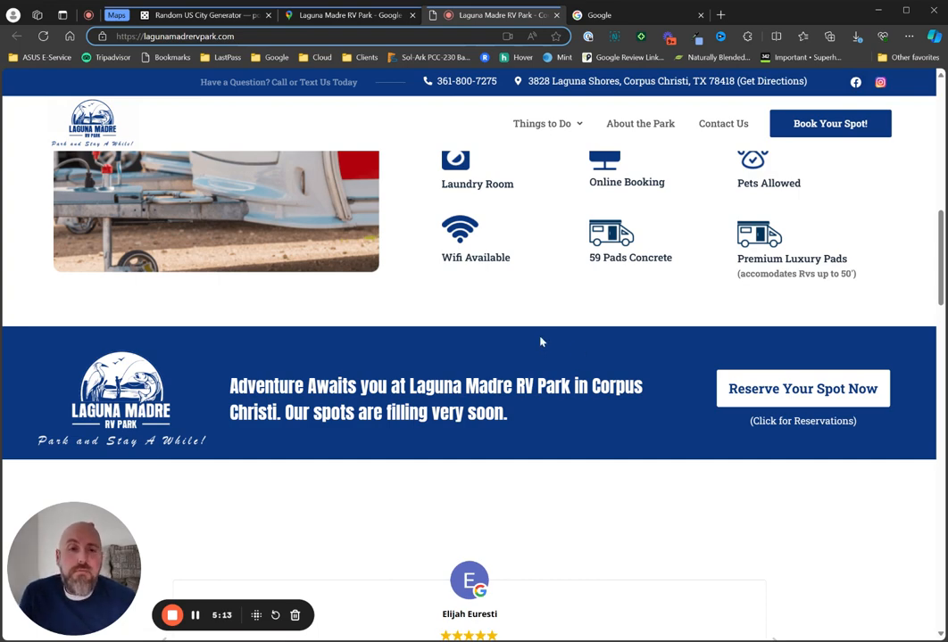
scroll(down, 3)
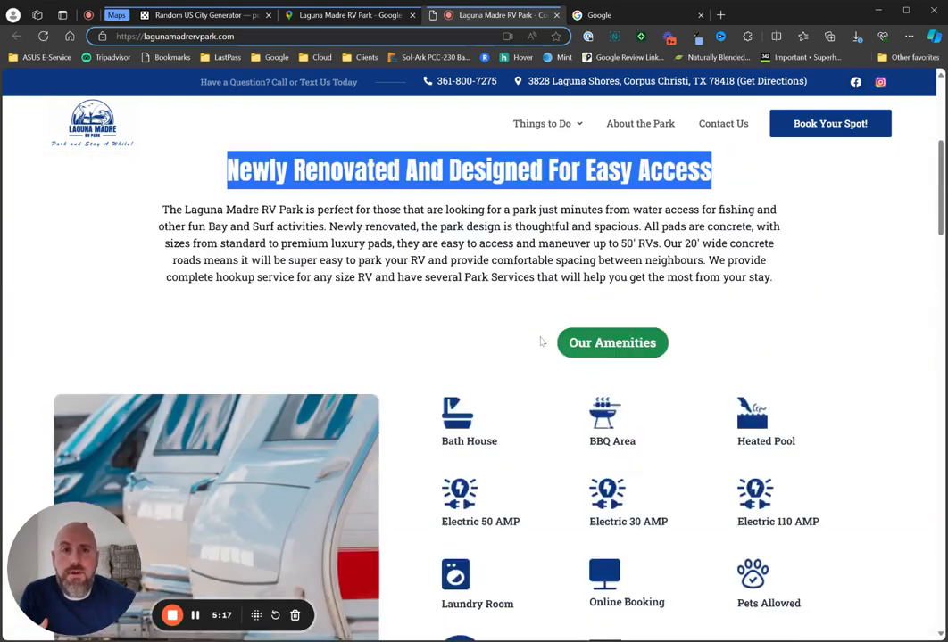
scroll(up, 3)
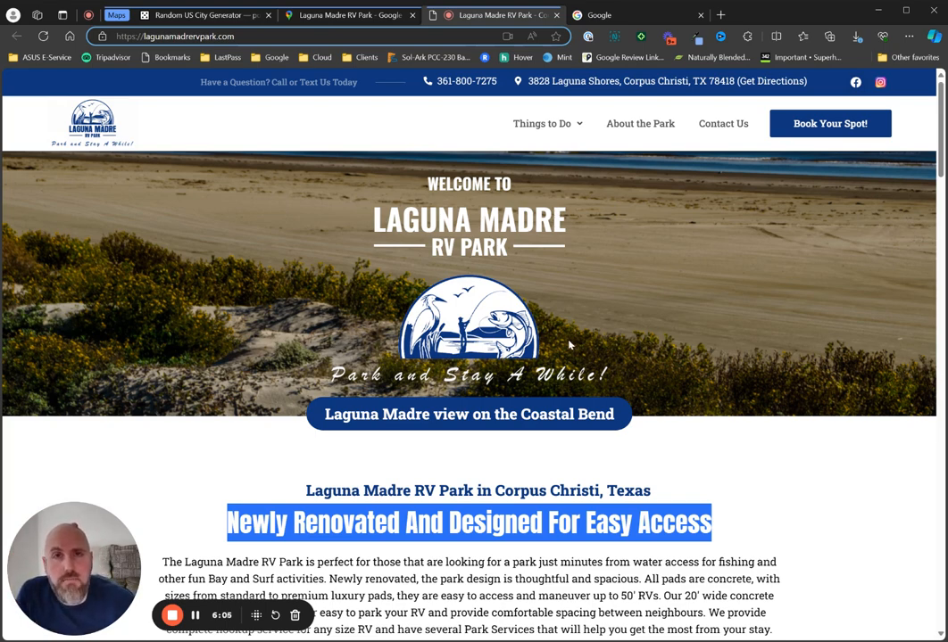
mouse_move(336, 330)
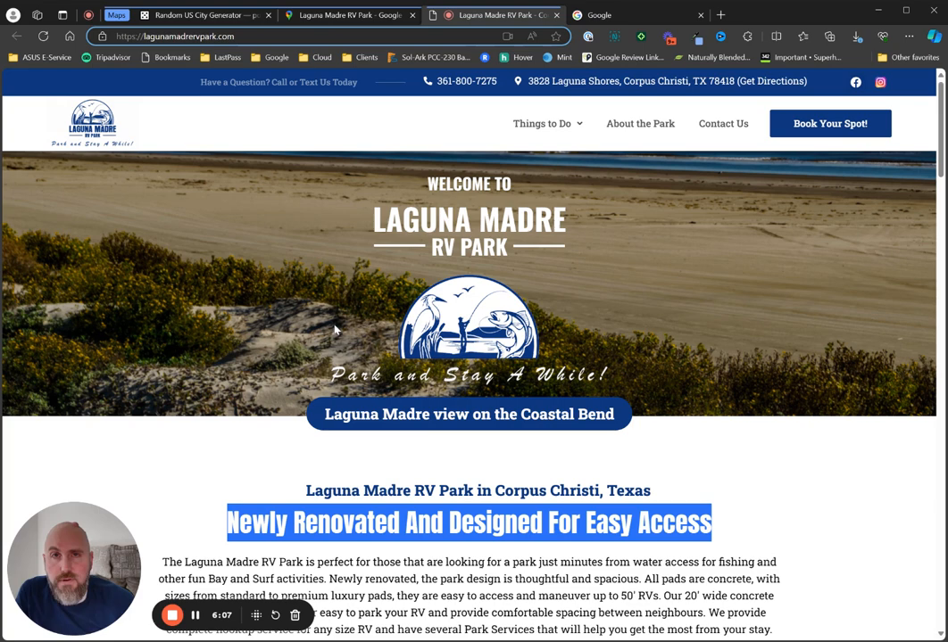